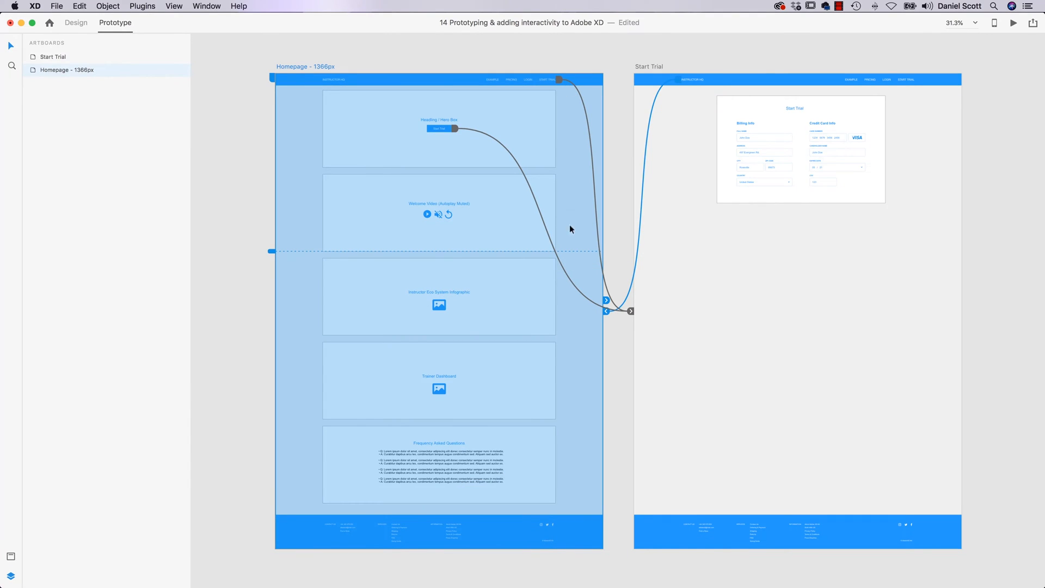
mouse_move(606, 72)
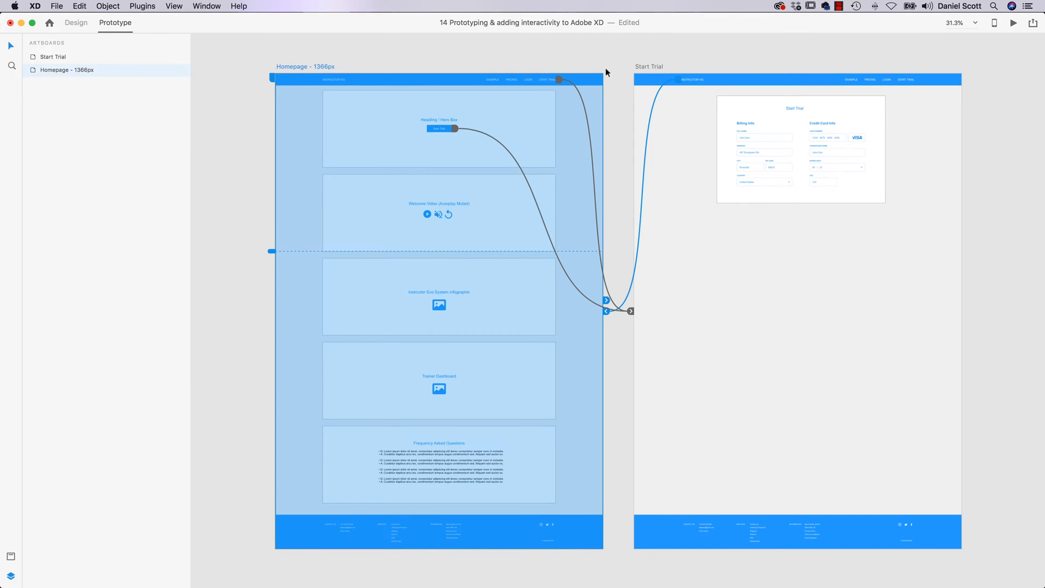
Step: Launch Desktop Preview and try the homepage's Start Trial button
click(1012, 22)
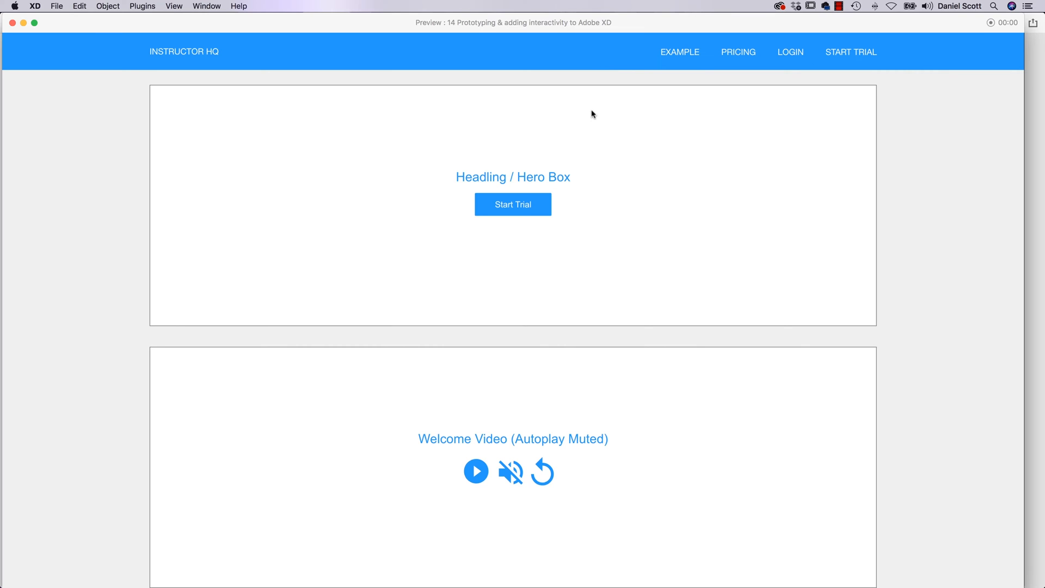
mouse_move(542, 208)
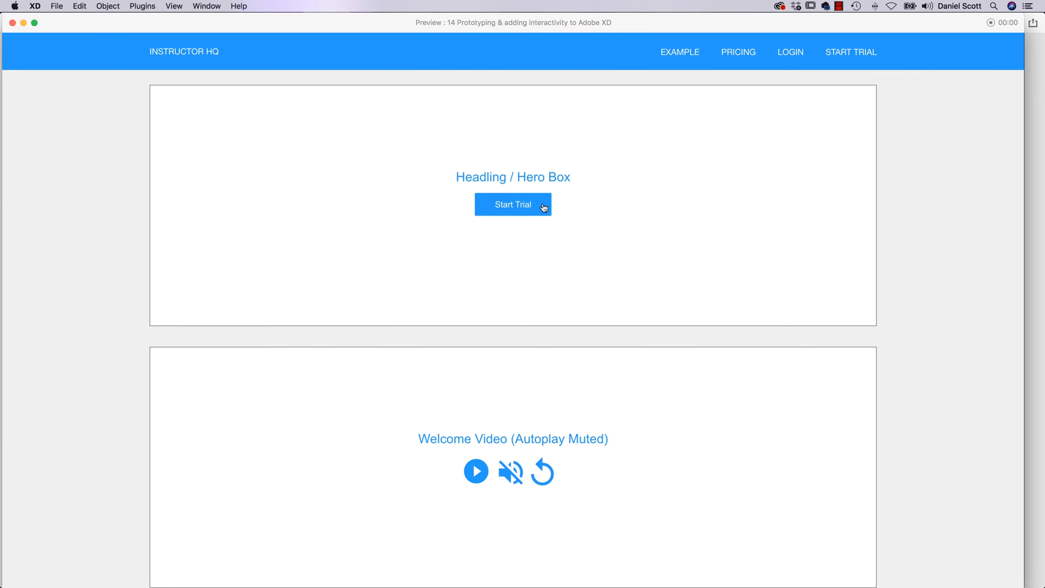
click(513, 204)
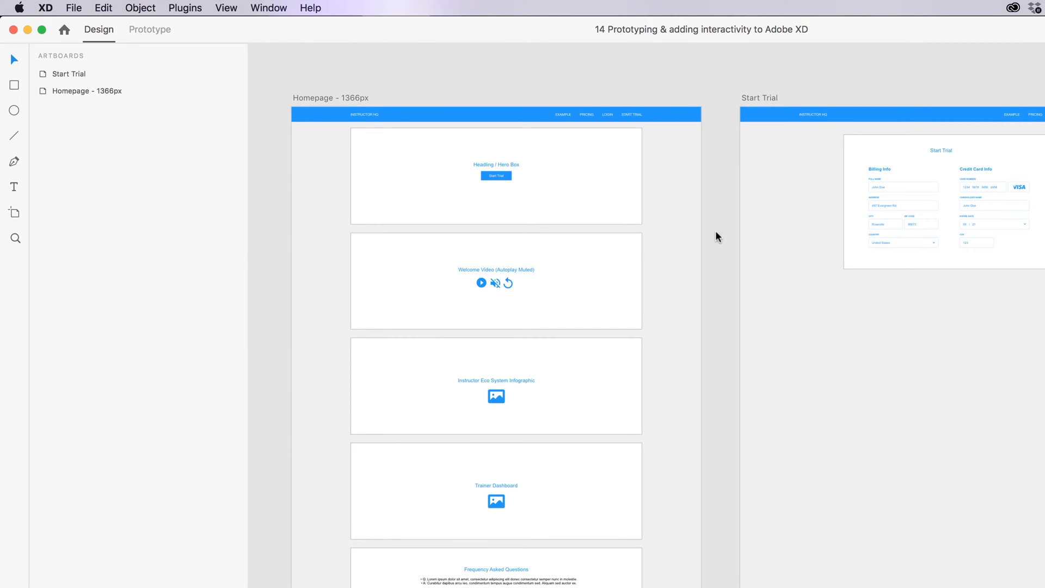
Step: Select the homepage Start Trial button and switch to Prototype mode
click(496, 175)
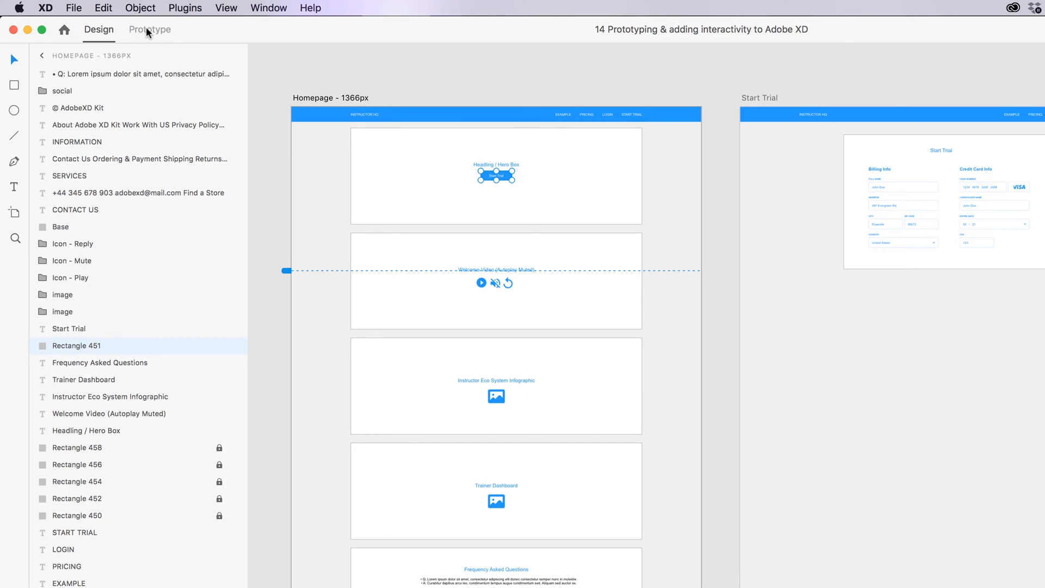
click(149, 30)
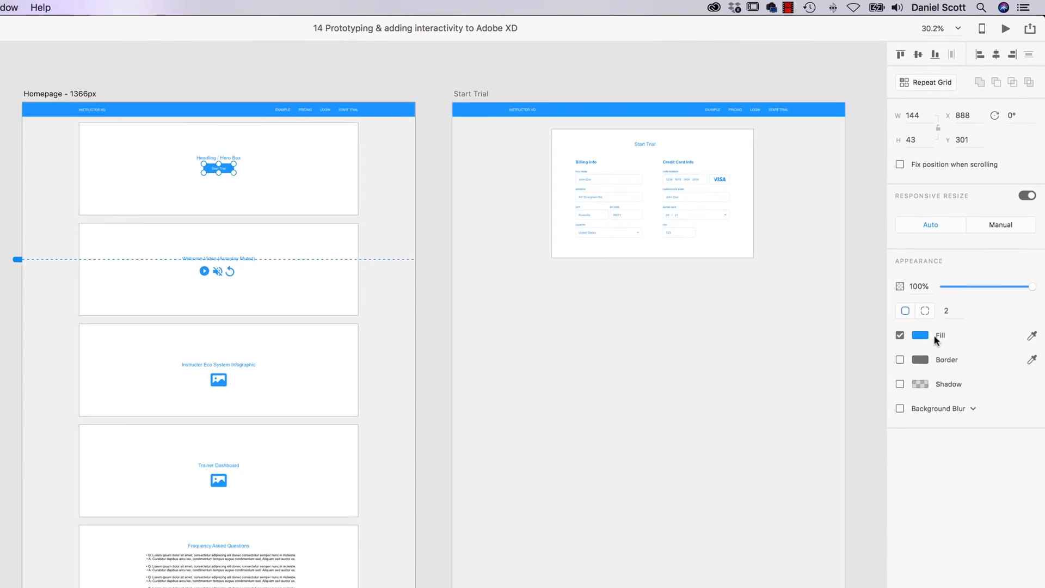
click(115, 22)
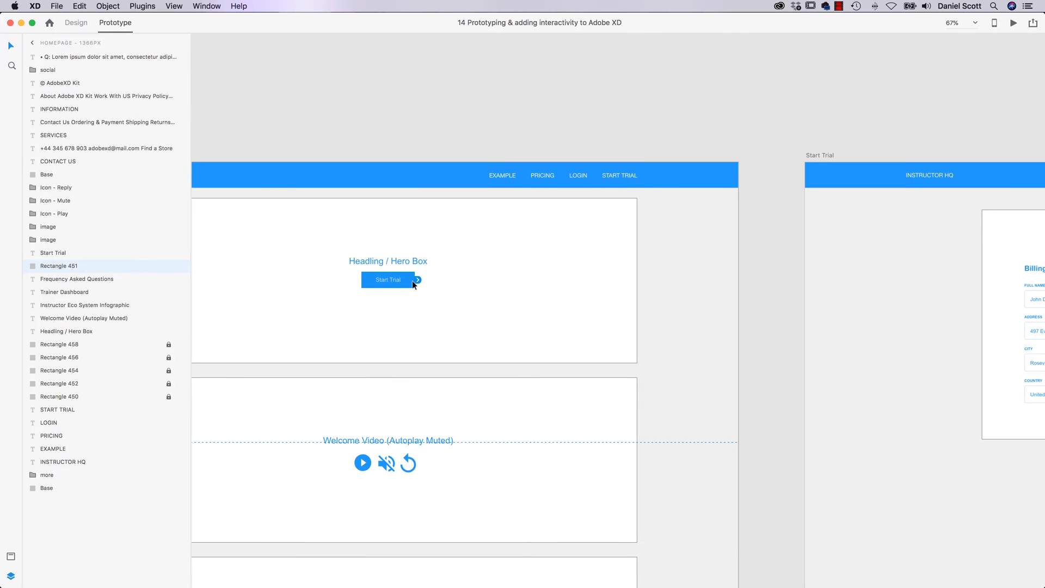
Step: Drag a link wire from the Start Trial button onto the Start Trial artboard
click(76, 23)
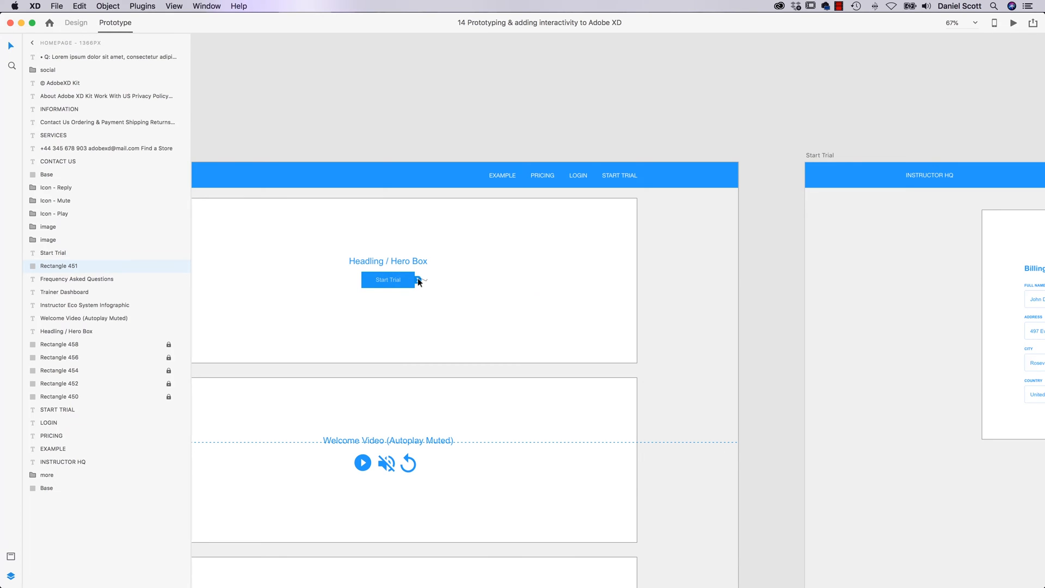
drag(419, 279, 474, 303)
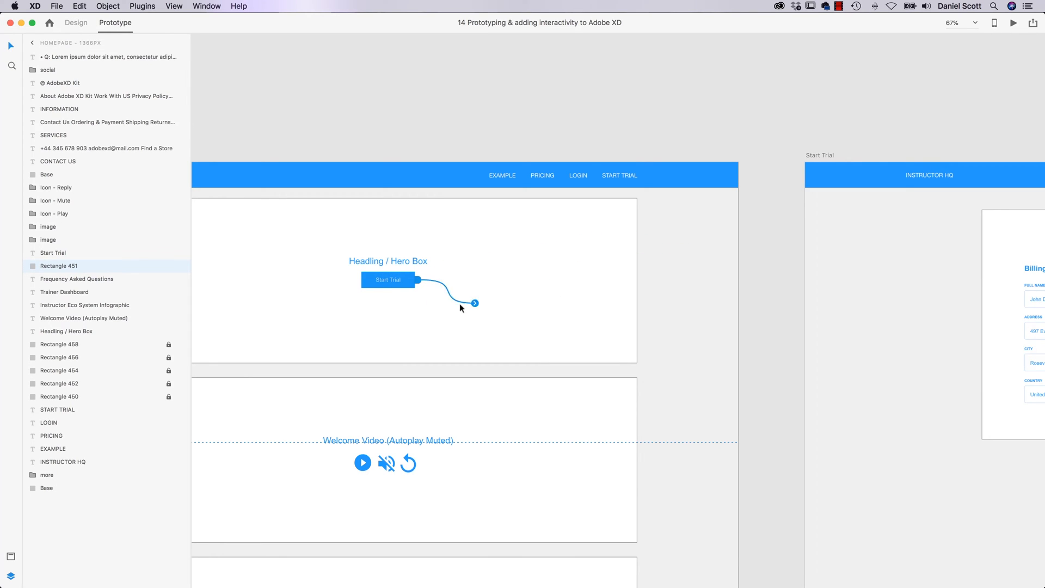
drag(475, 303, 656, 260)
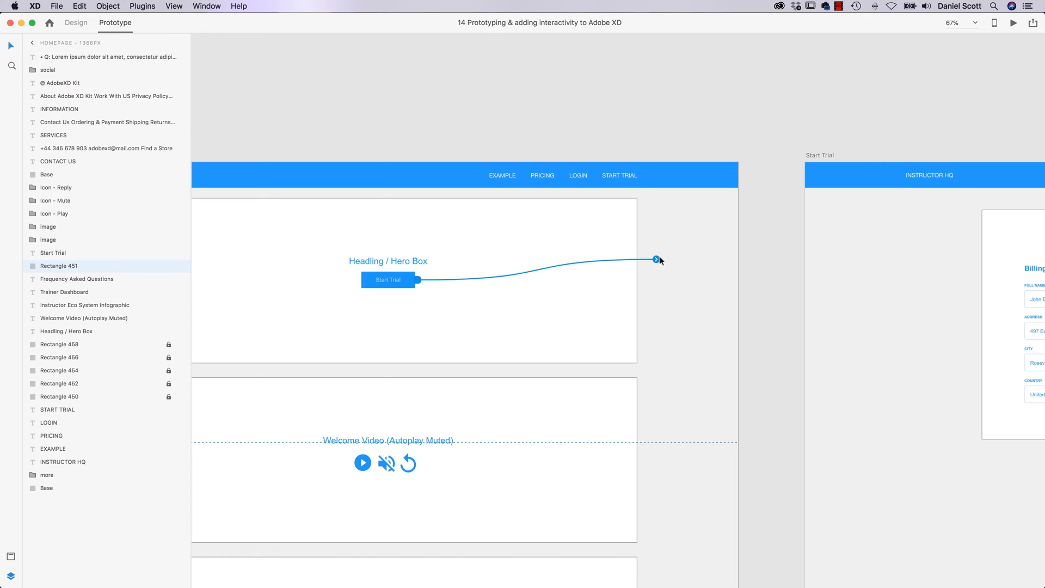
drag(656, 259, 832, 422)
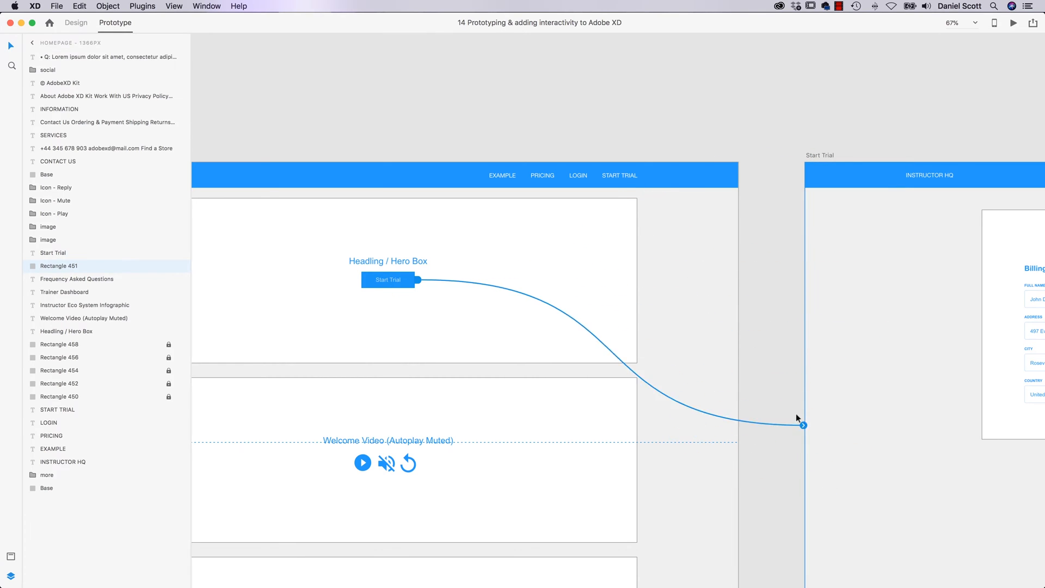
drag(802, 424, 798, 372)
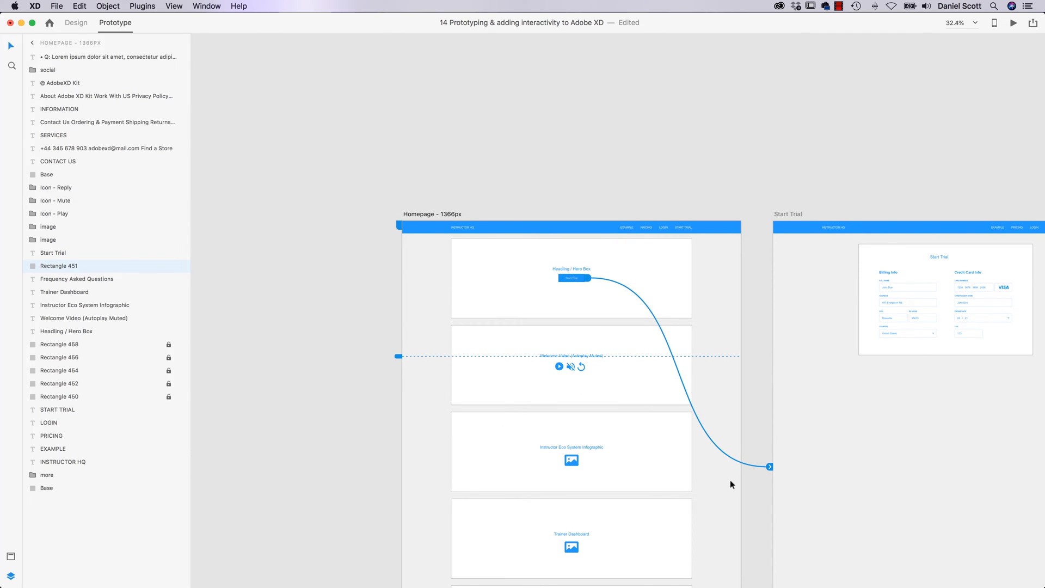
mouse_move(779, 234)
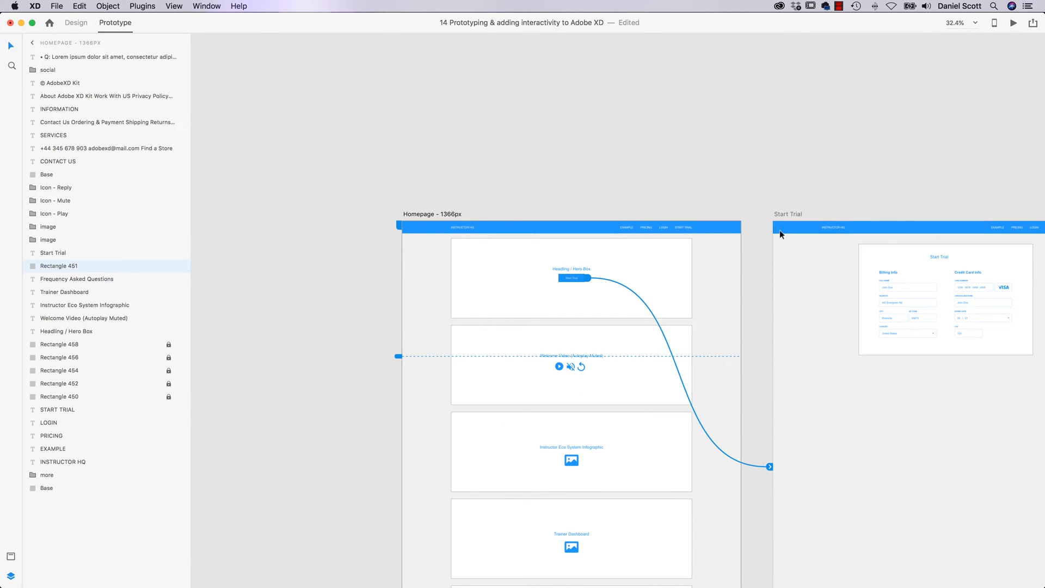
mouse_move(755, 258)
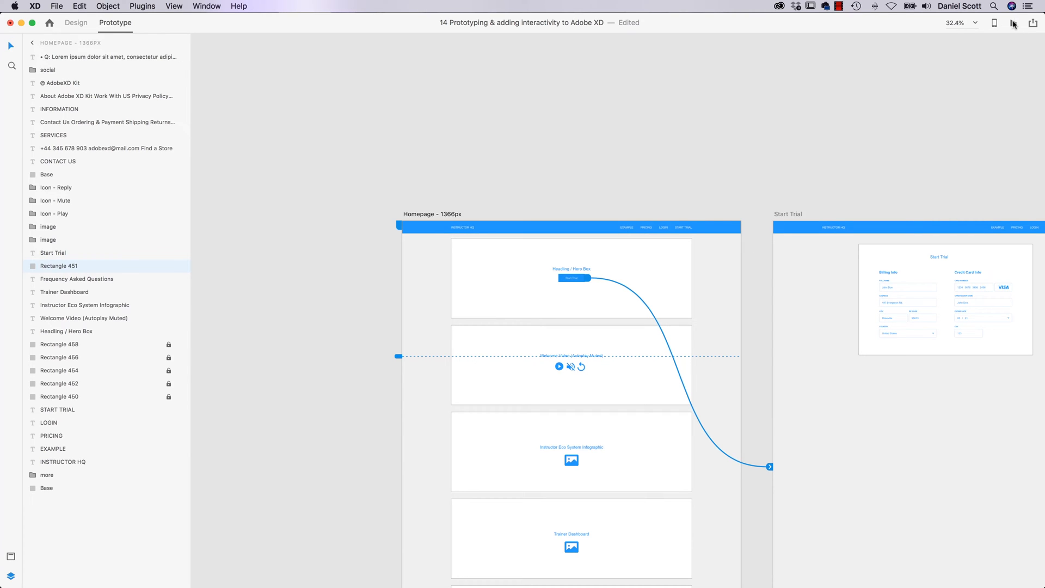
Step: Preview the prototype and confirm Start Trial opens the billing form page
click(1012, 23)
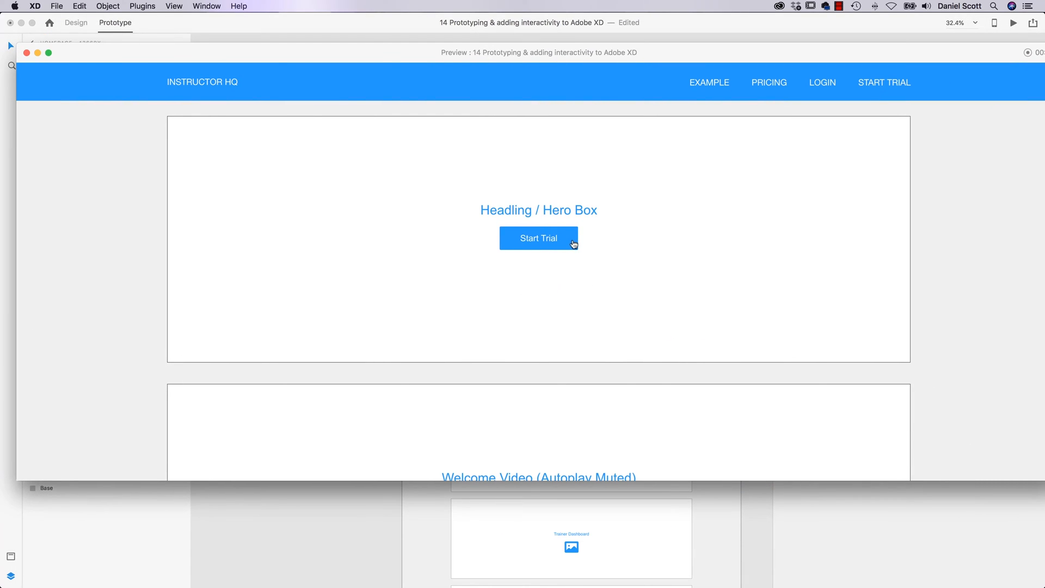
click(537, 238)
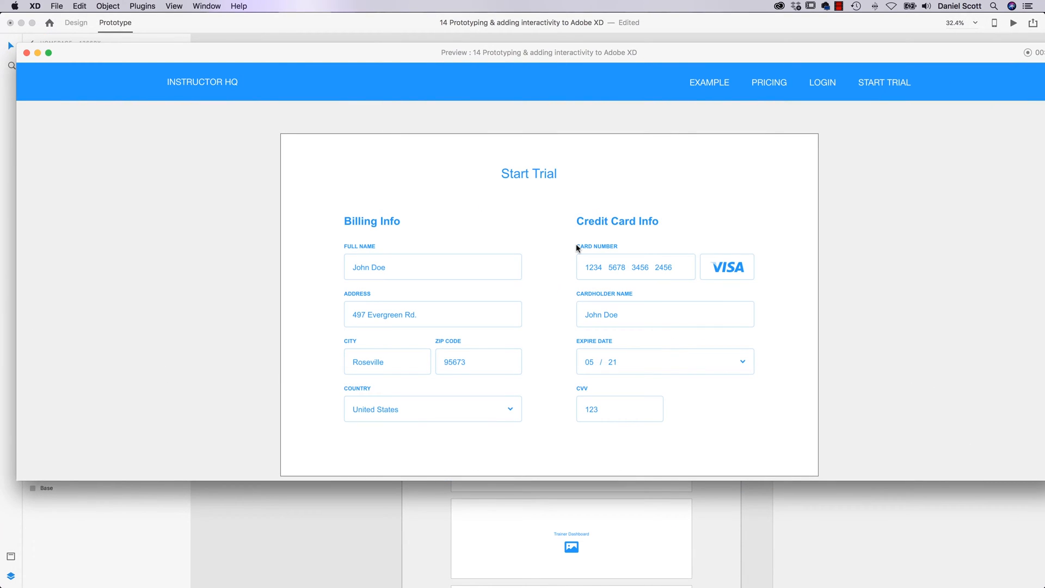
mouse_move(425, 178)
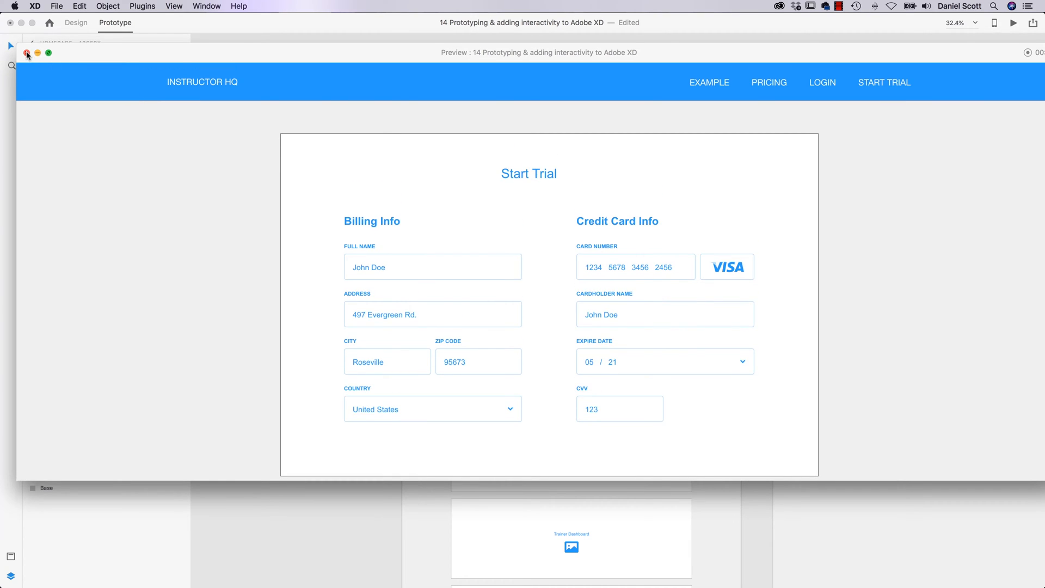
Step: Close the preview and link the Start Trial page logo back to the homepage
click(26, 53)
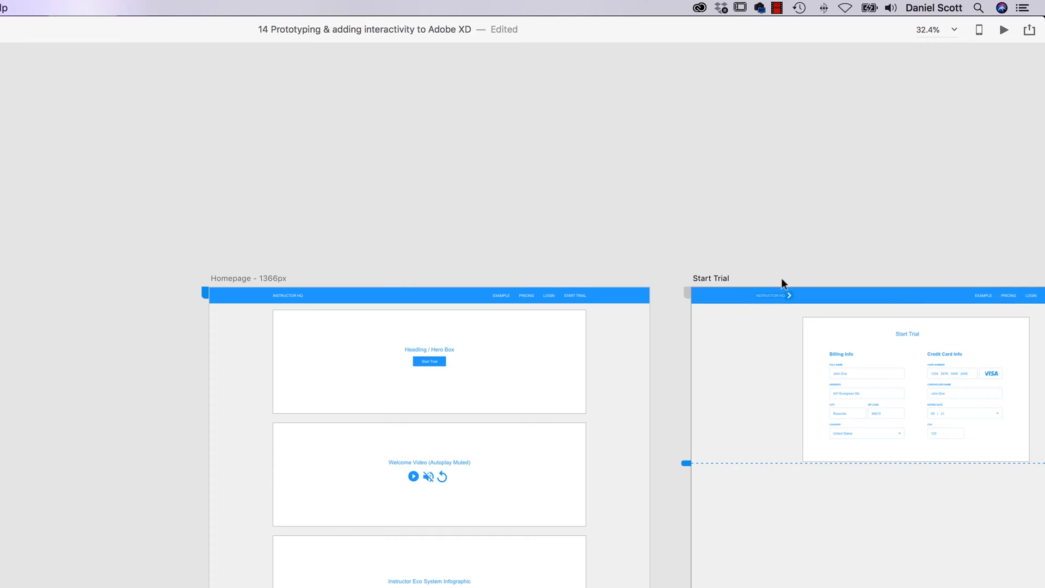
mouse_move(756, 294)
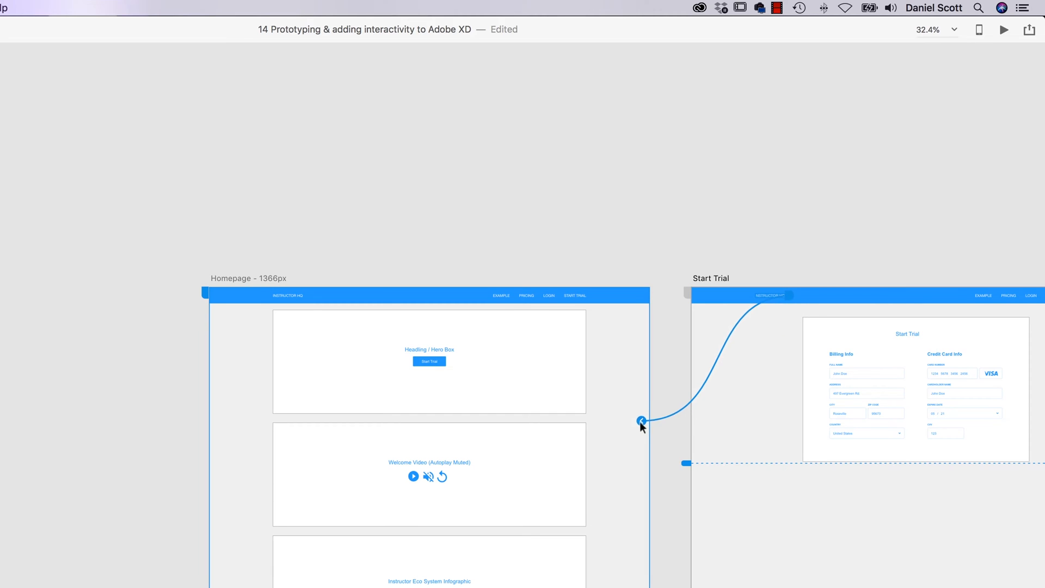
click(641, 421)
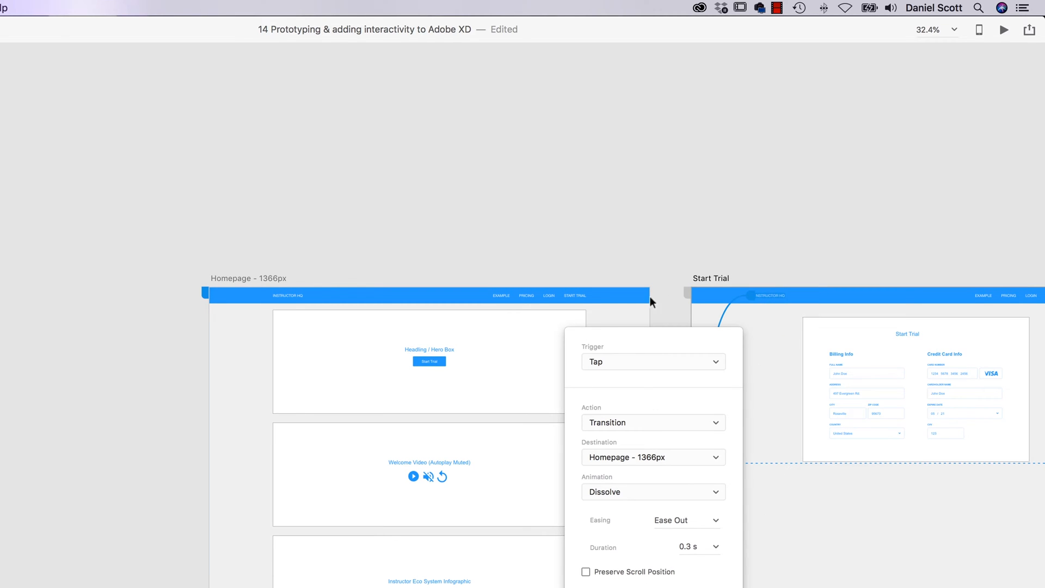
mouse_move(664, 341)
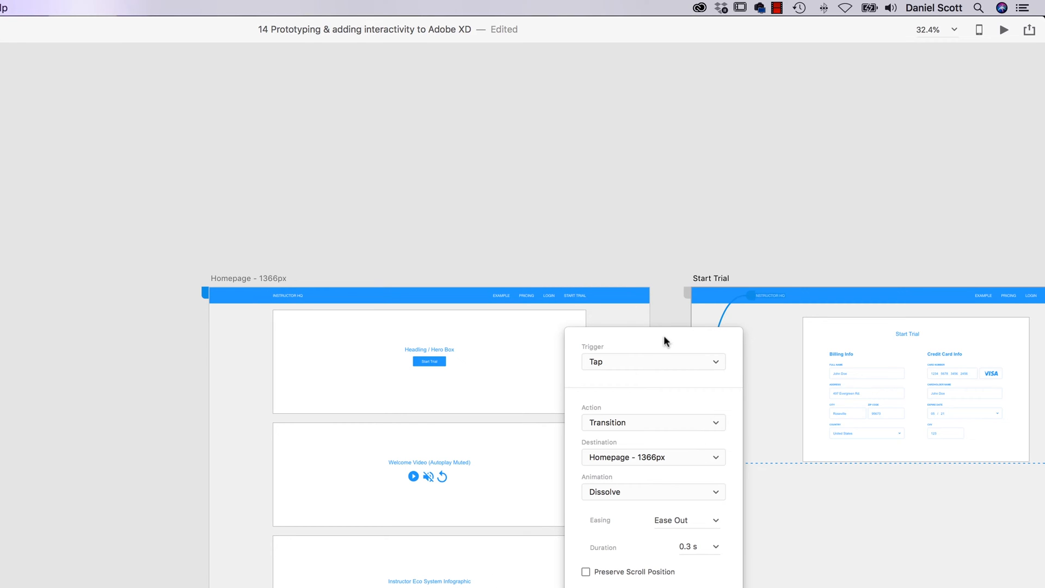
mouse_move(650, 280)
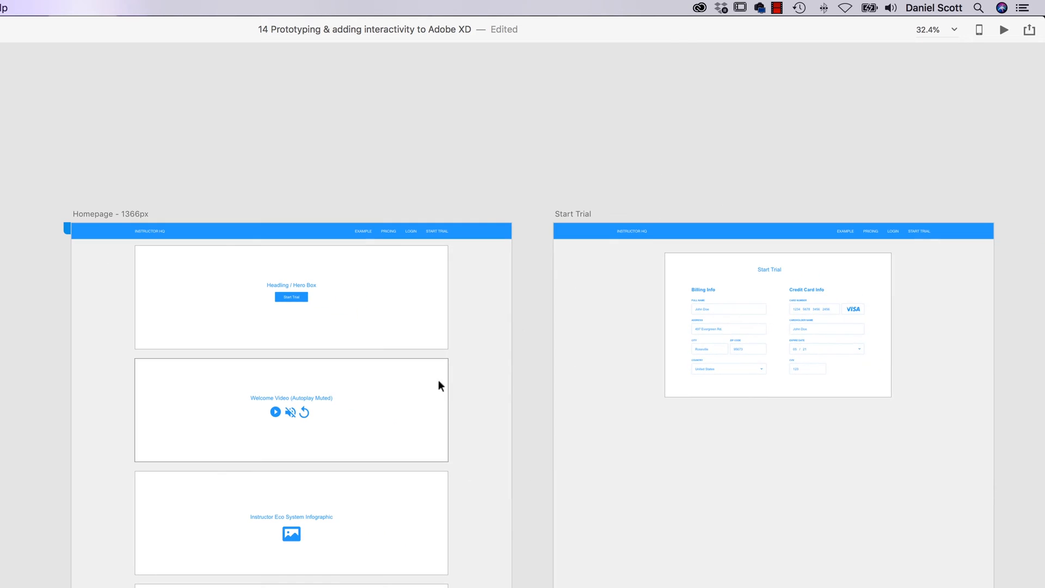
Step: Launch Desktop Preview again, opening on the homepage
click(1004, 30)
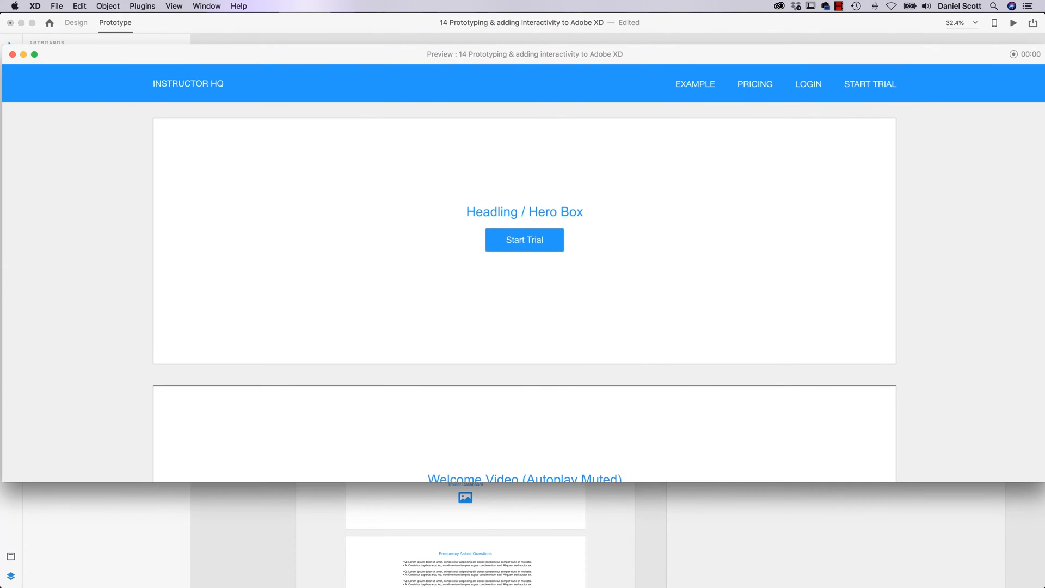
mouse_move(780, 58)
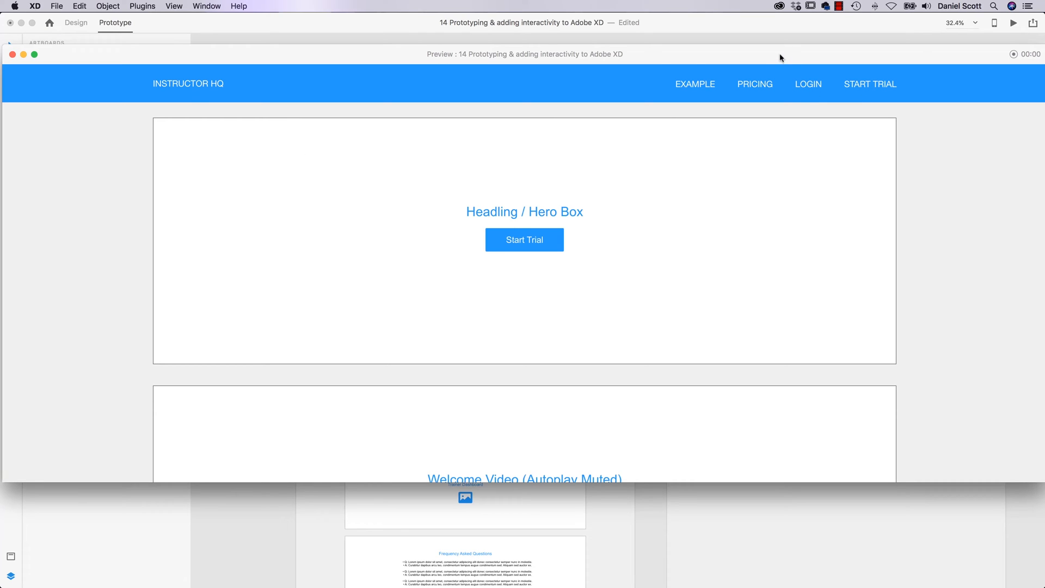